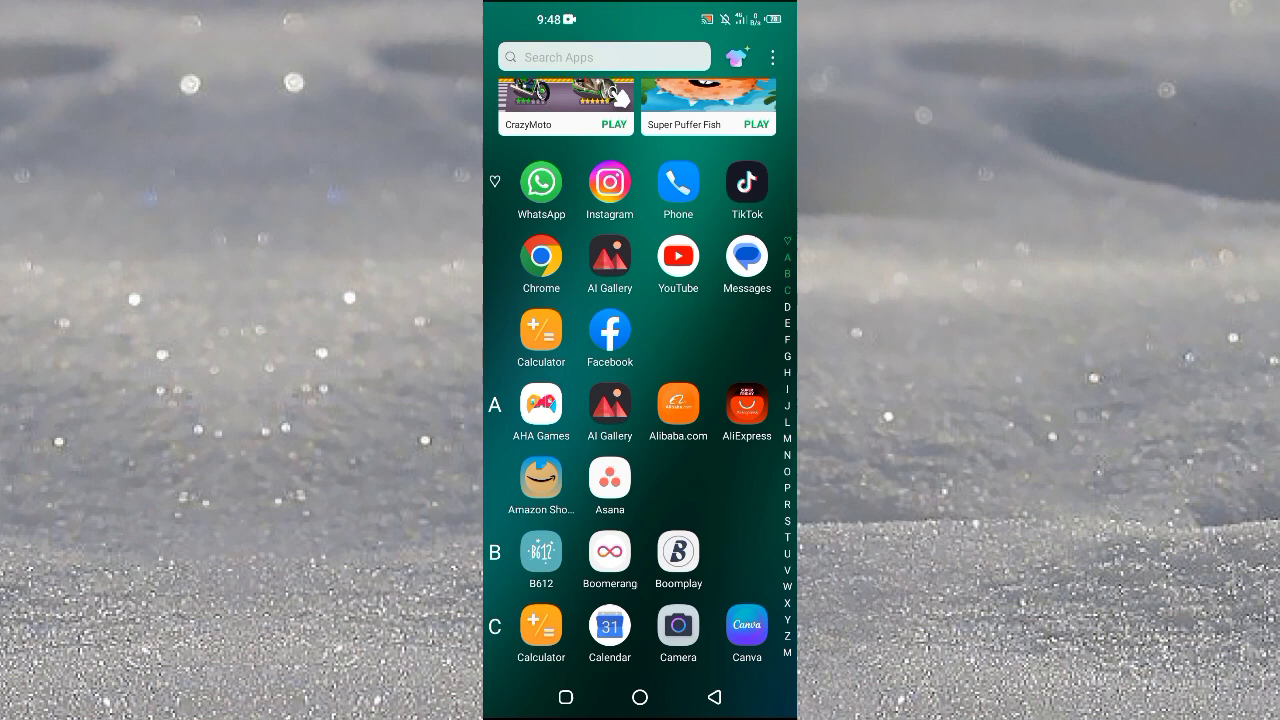
Launch YouTube and land on the Library page with history and playlists.
left_click(678, 256)
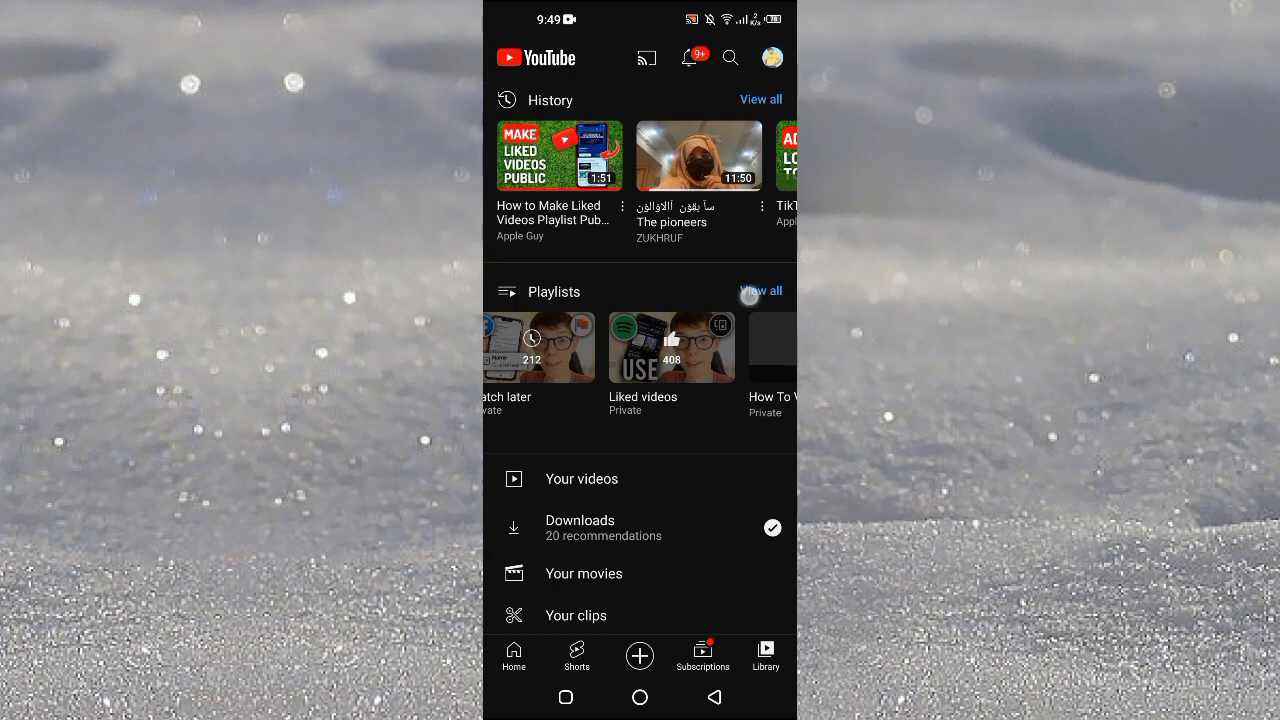
View all saved playlists and enter the Liked videos playlist (408 private videos).
left_click(760, 290)
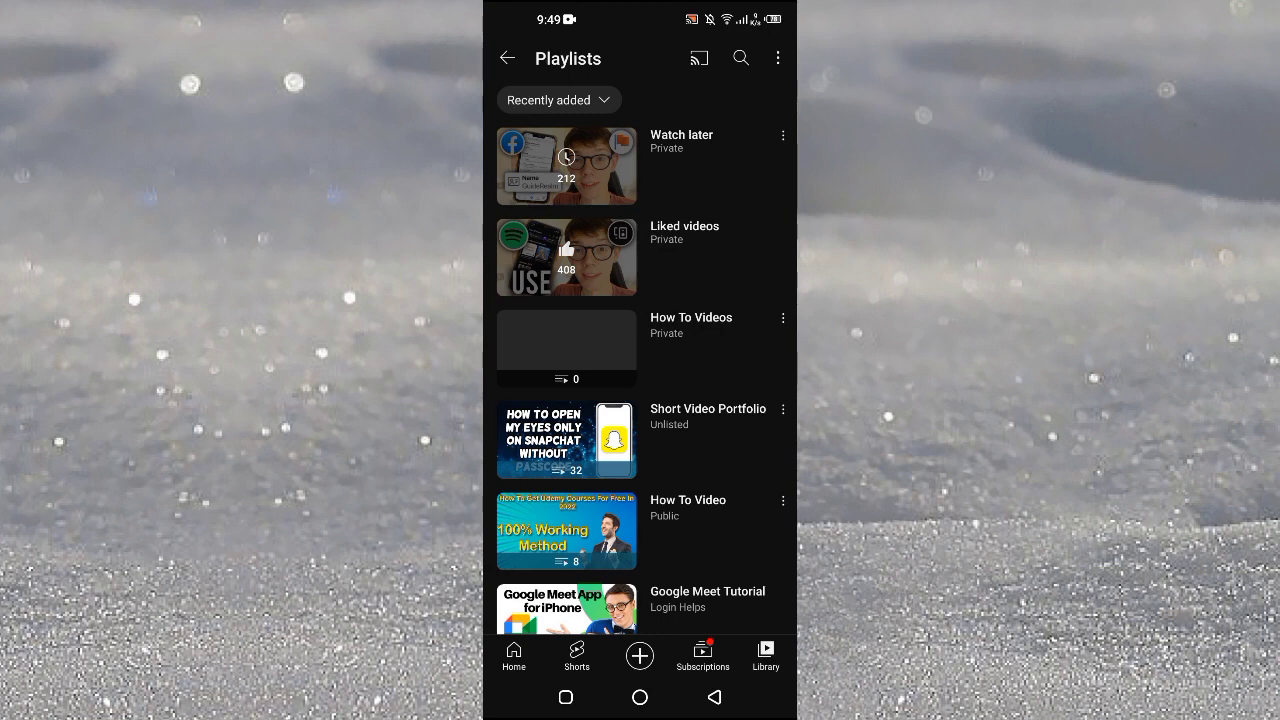
left_click(566, 256)
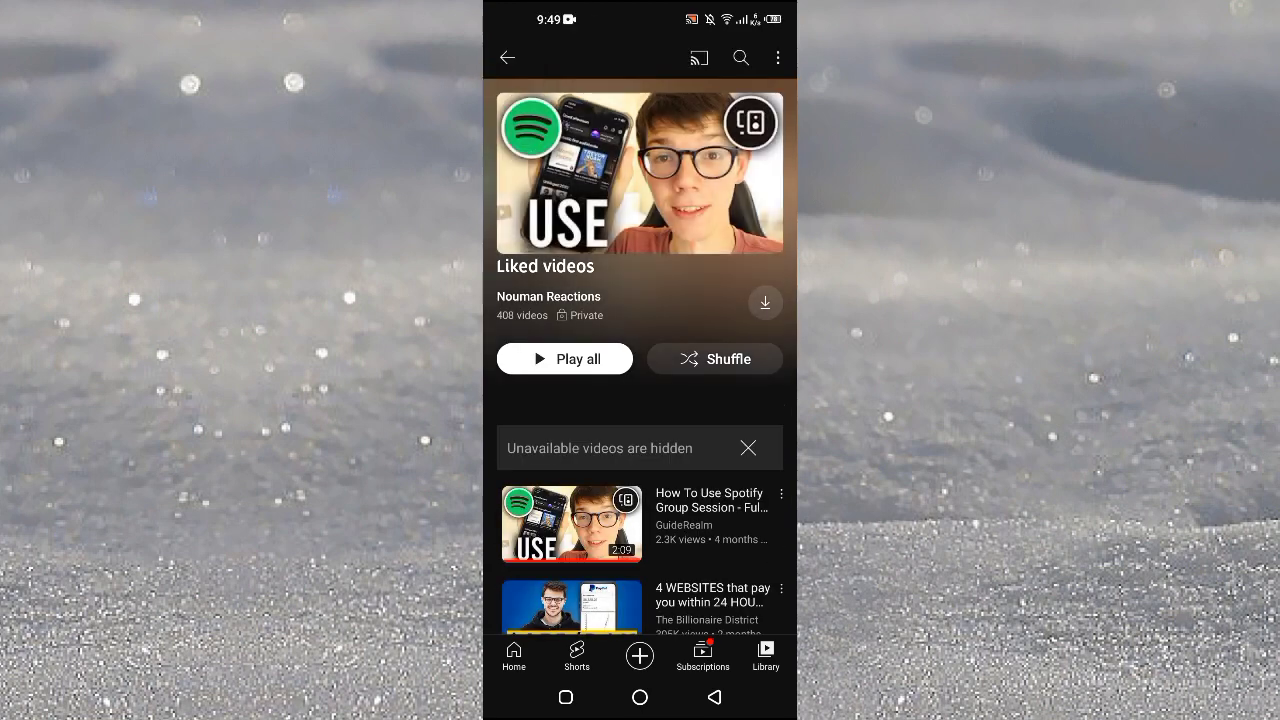
left_click(778, 56)
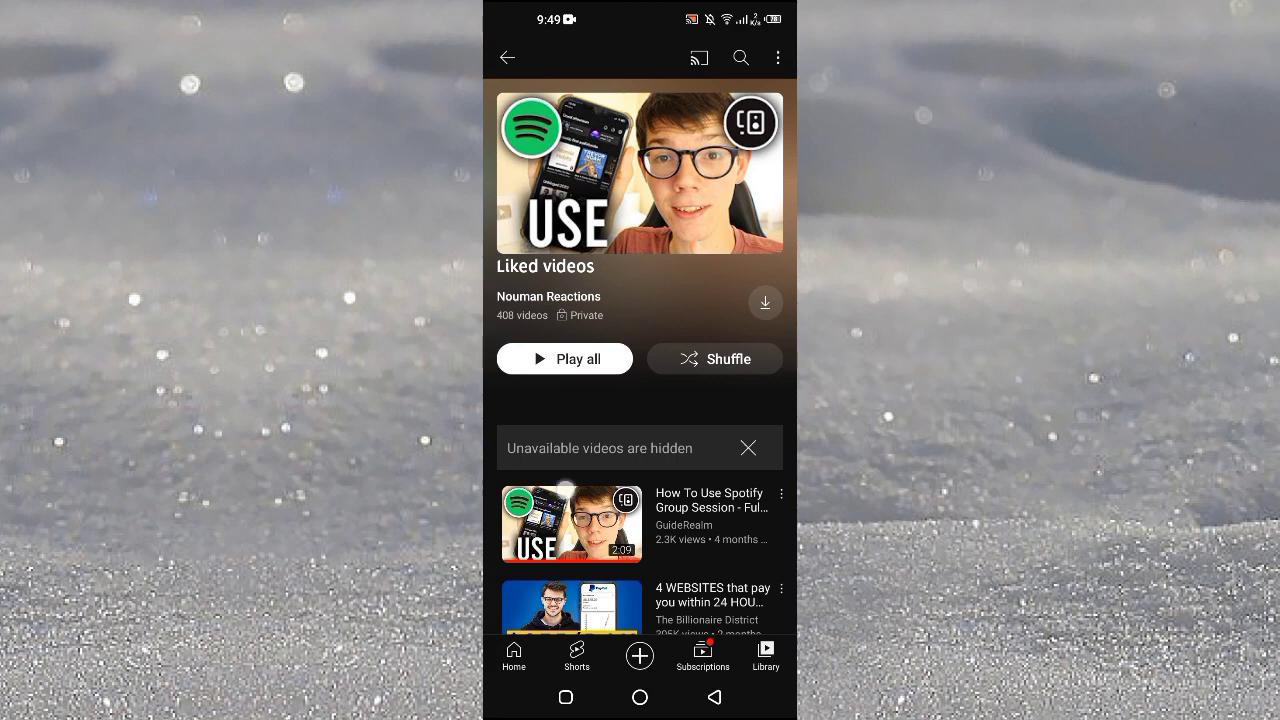
Pick a liked video further down the list and bring up its Save to playlist choices.
scroll("down", 3)
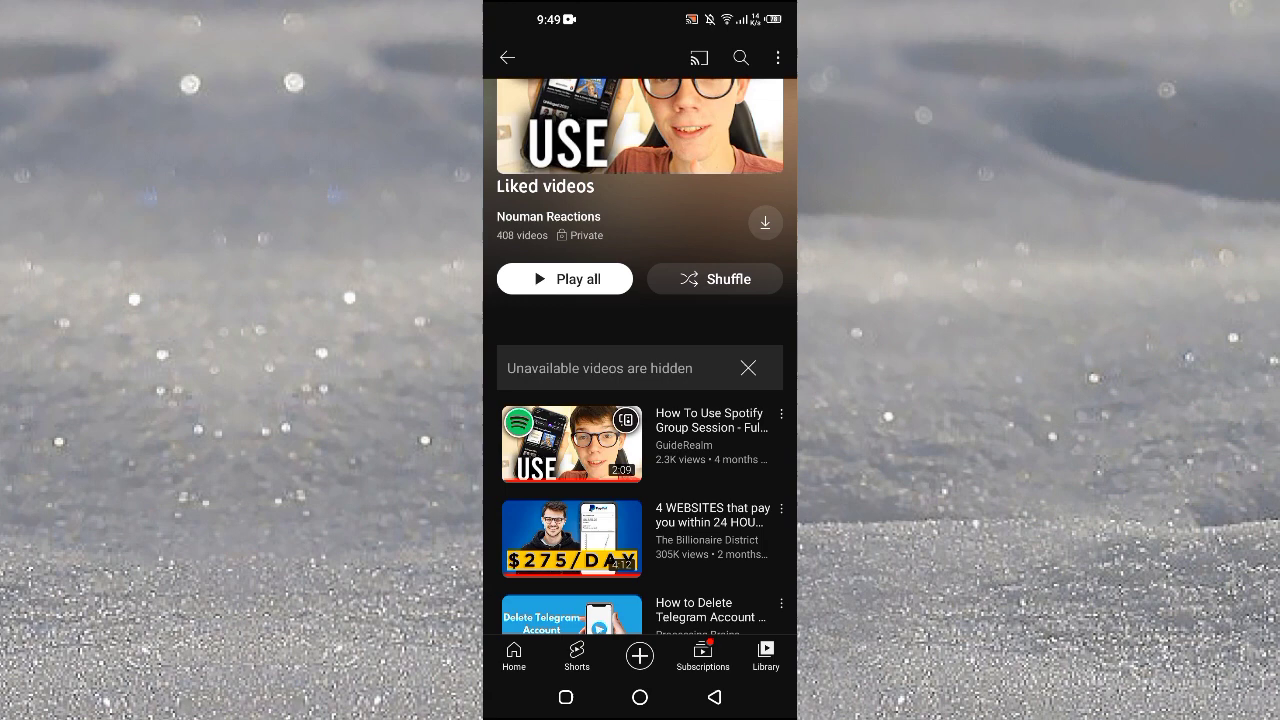
scroll("down", 3)
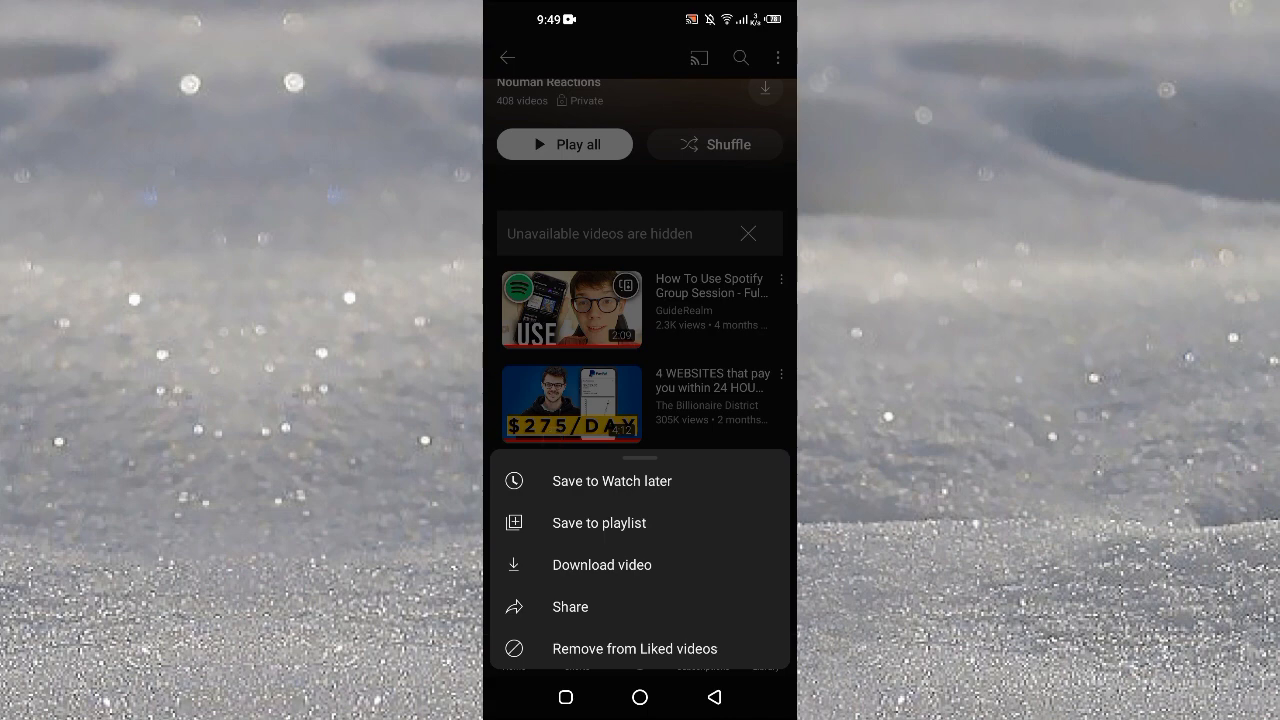
left_click(600, 524)
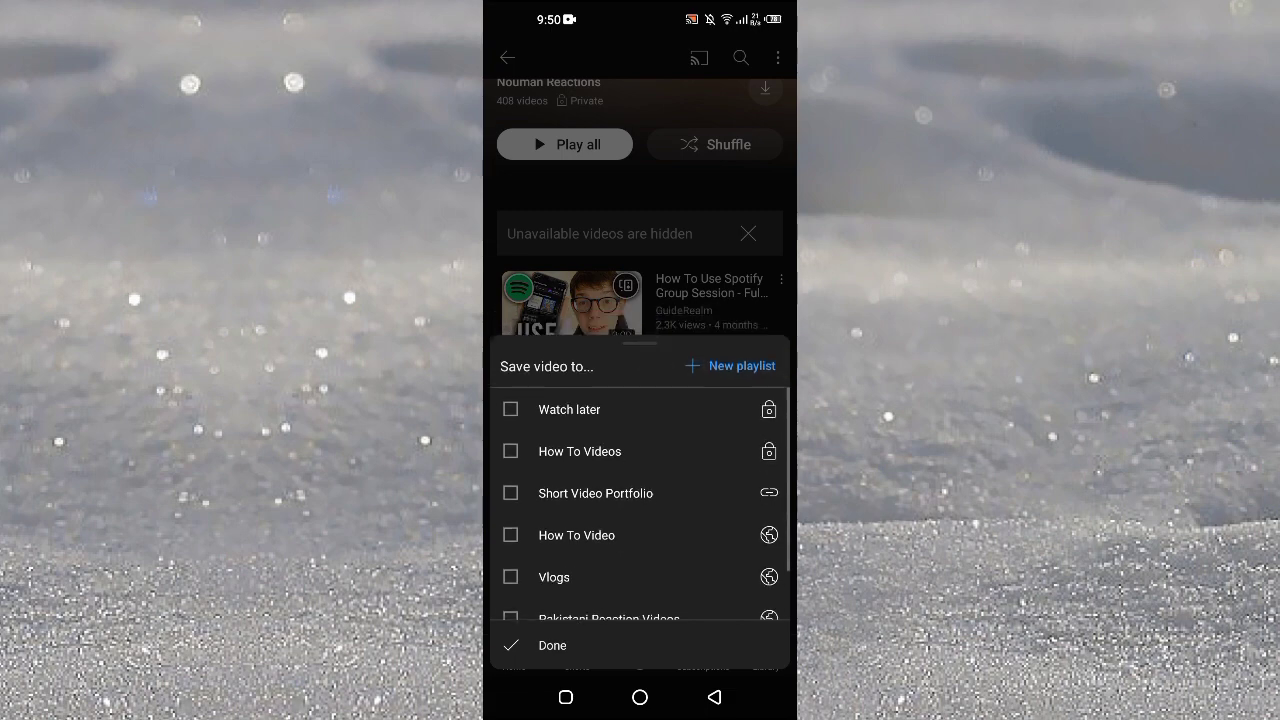
Create a new Public playlist 'New liked videos' with the video saved, then view the playlists list.
left_click(728, 366)
type("New li")
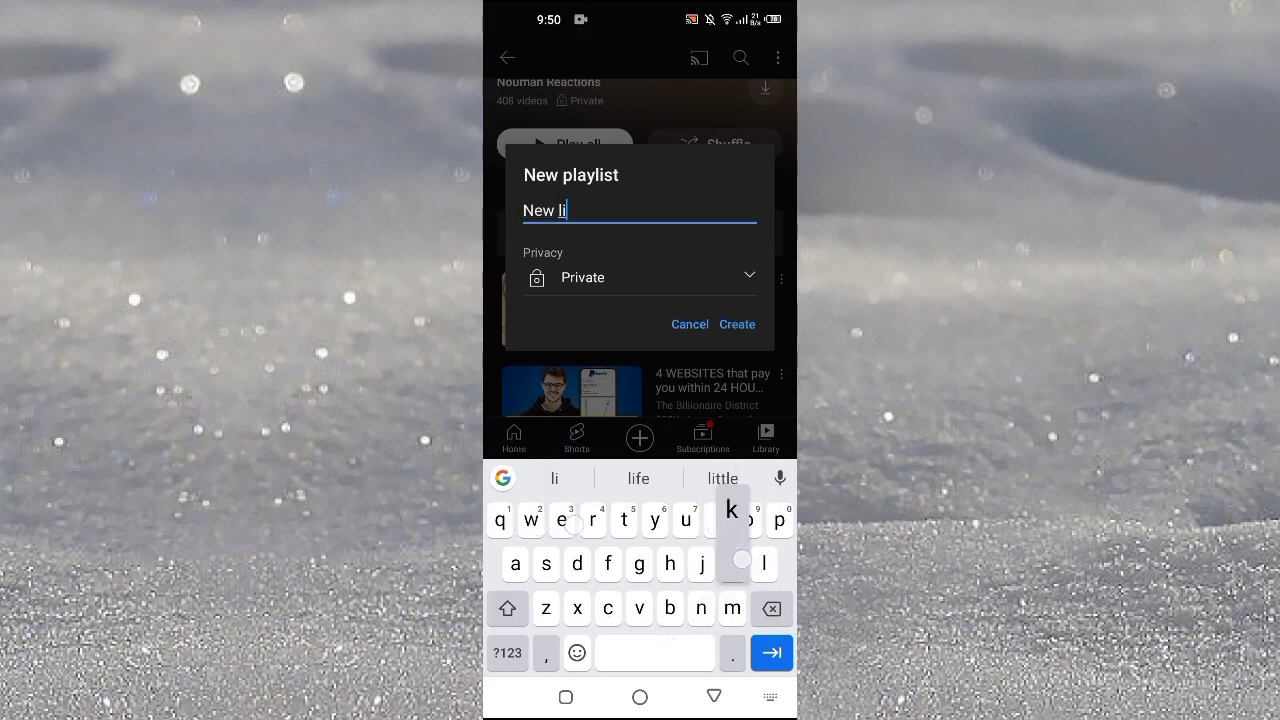
type("ked videos")
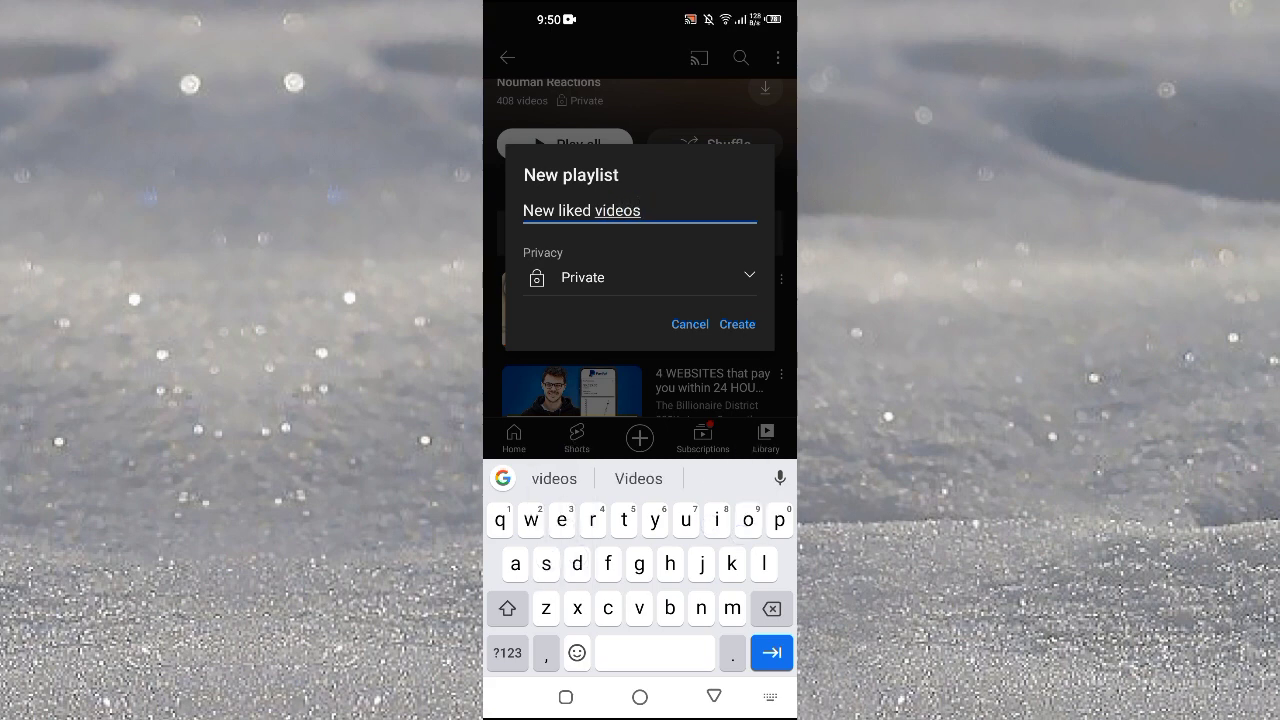
left_click(640, 276)
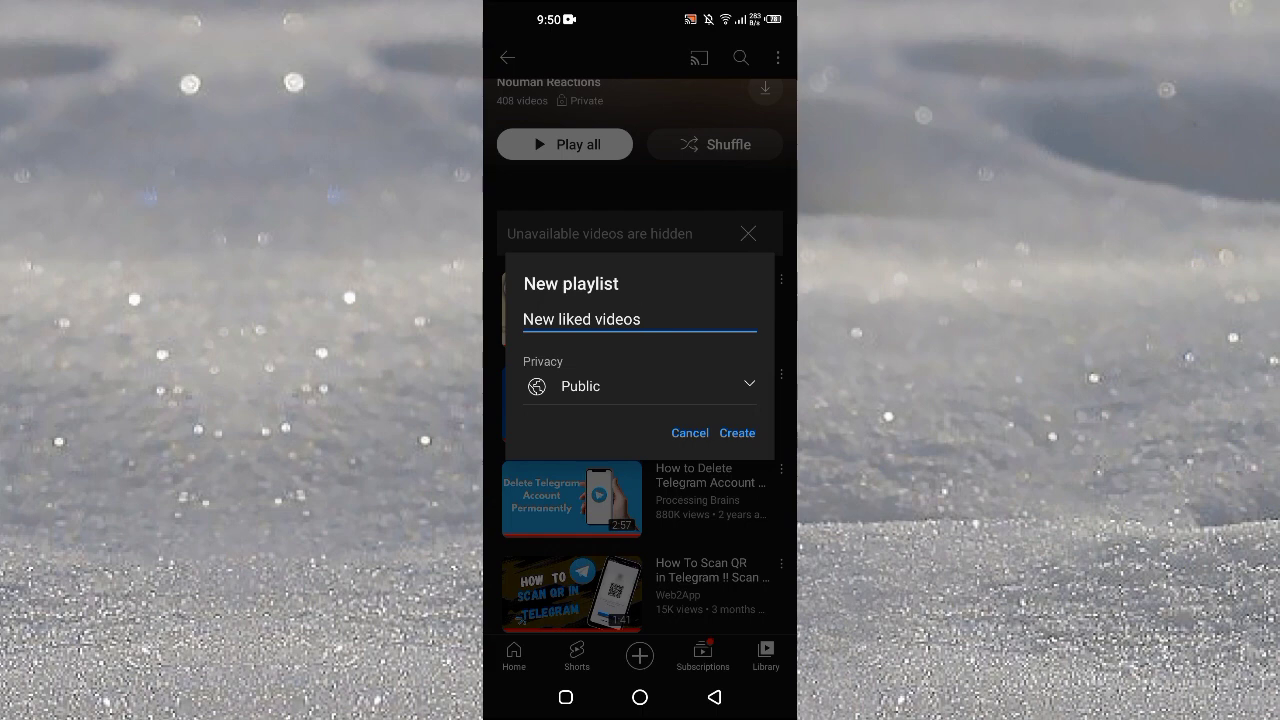
left_click(736, 432)
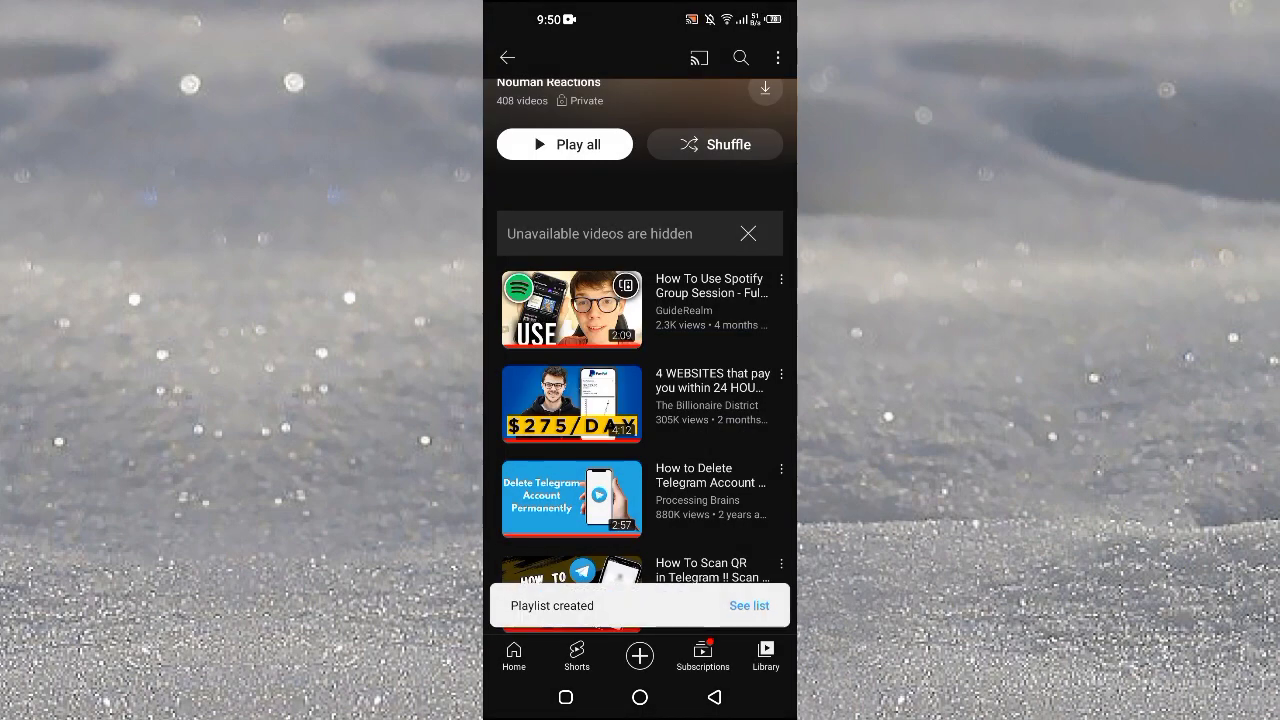
left_click(508, 56)
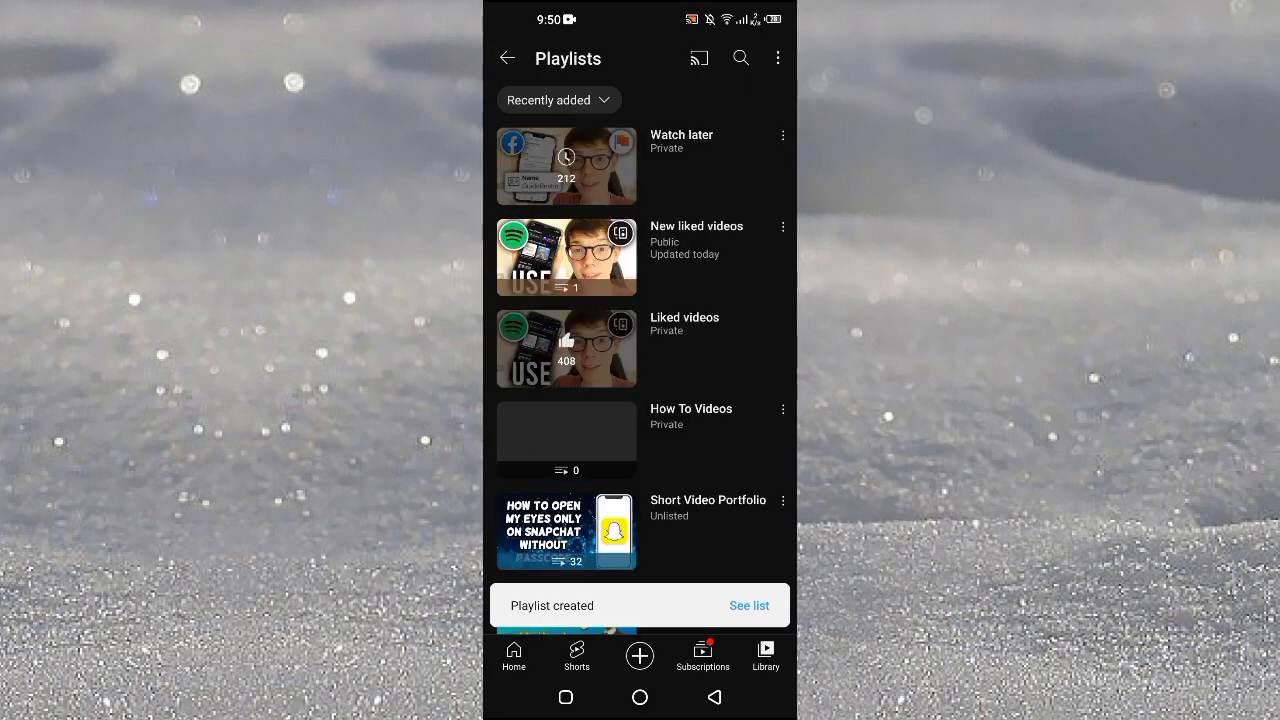